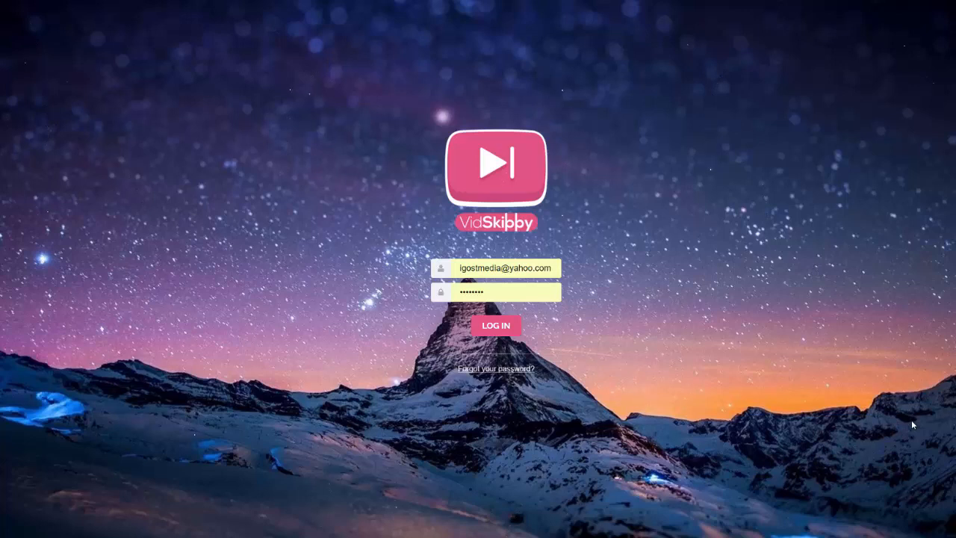
mouse_move(928, 303)
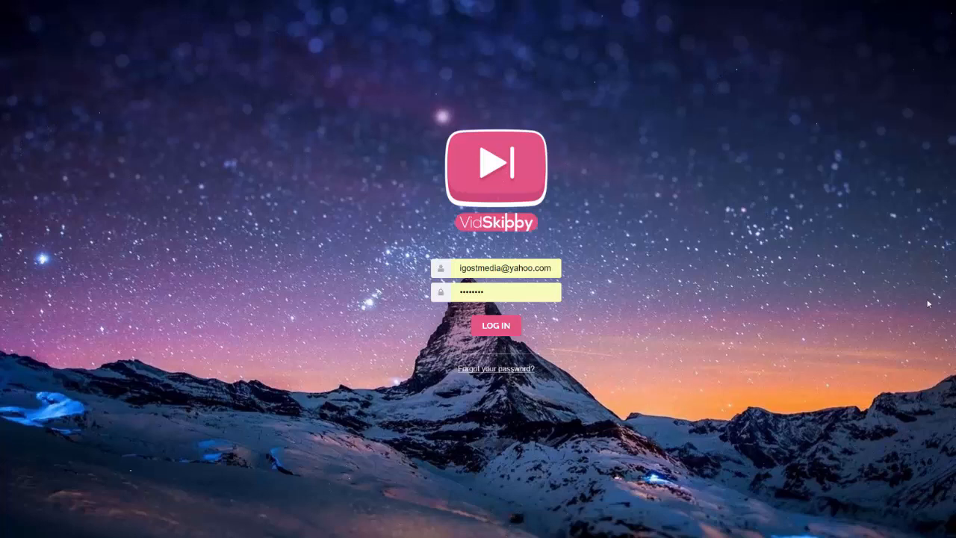
mouse_move(418, 238)
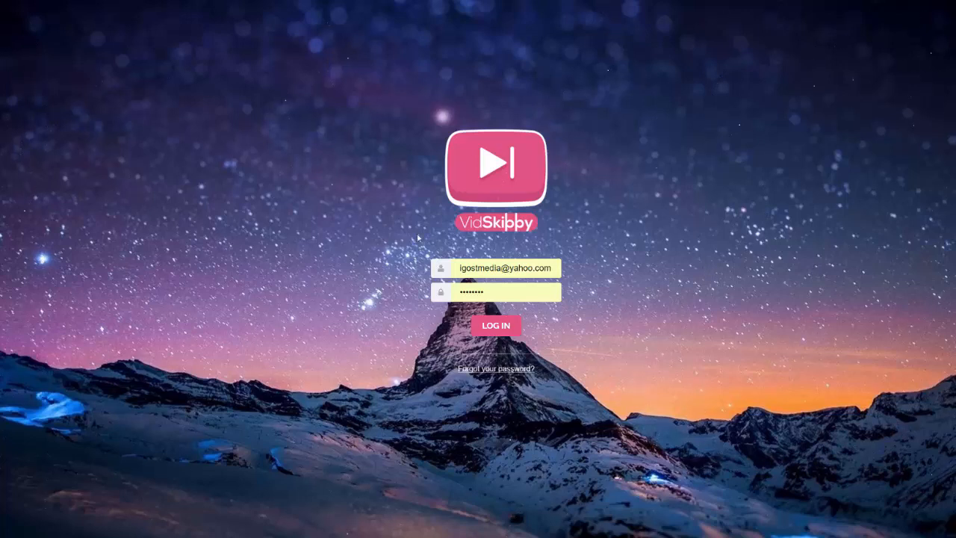
mouse_move(801, 398)
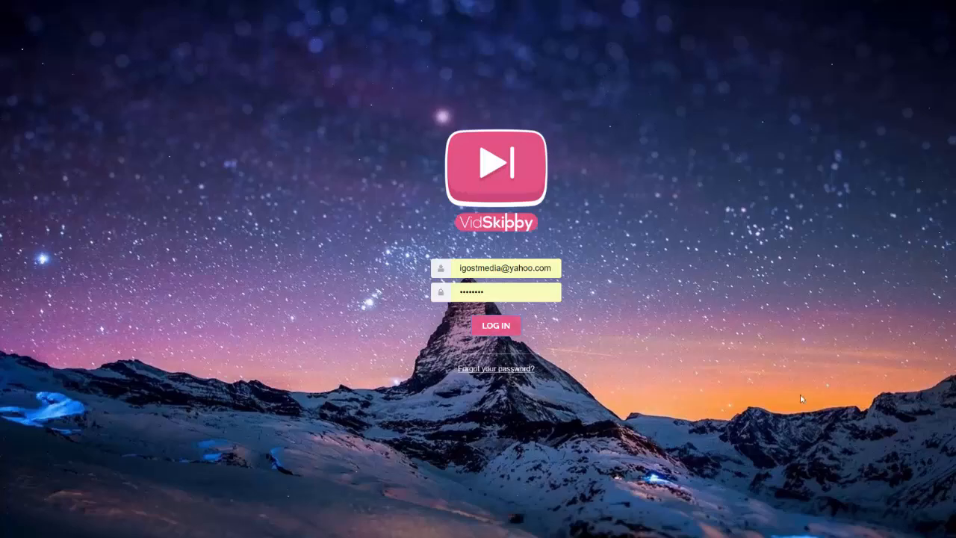
Step: Log in, create a new campaign and enter RankCipher as its name
click(496, 326)
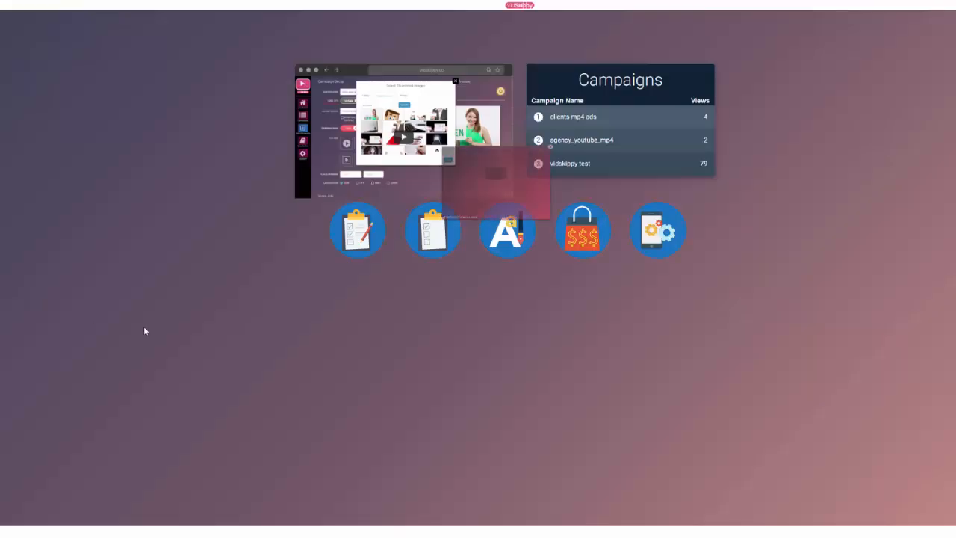
mouse_move(357, 230)
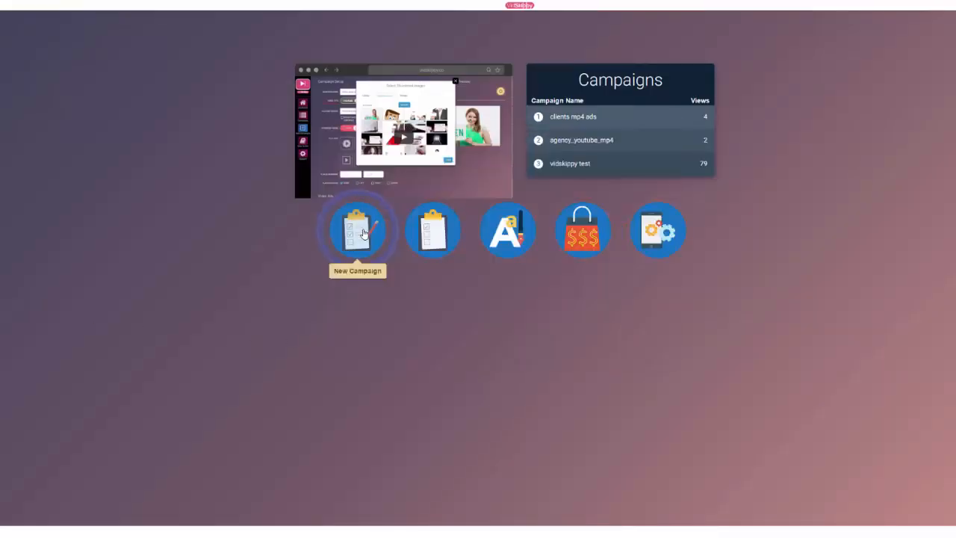
click(357, 230)
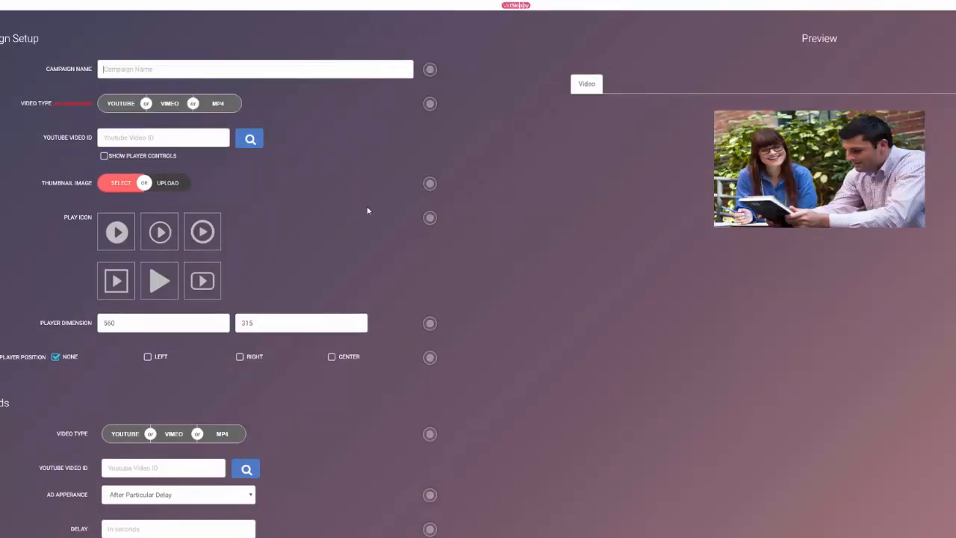
text(Ra)
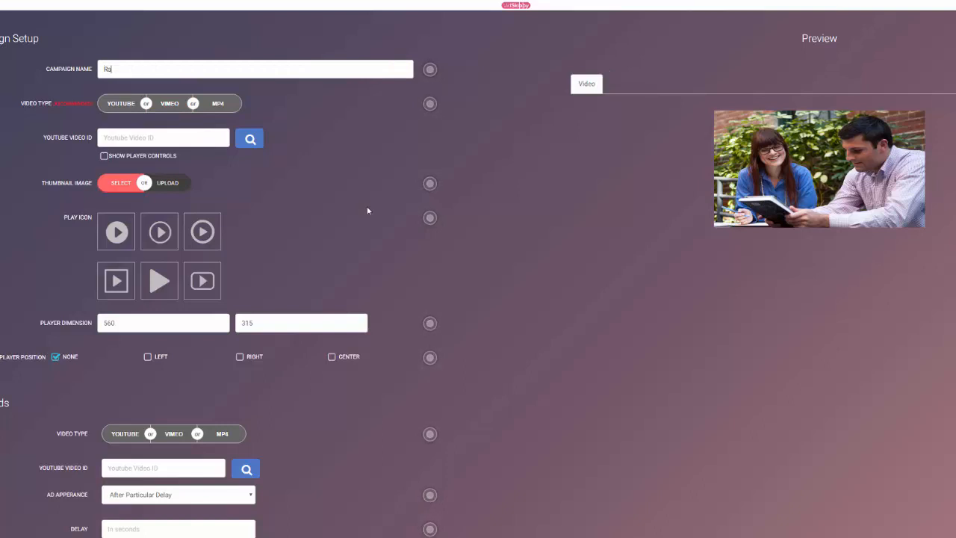
text(RankCipher)
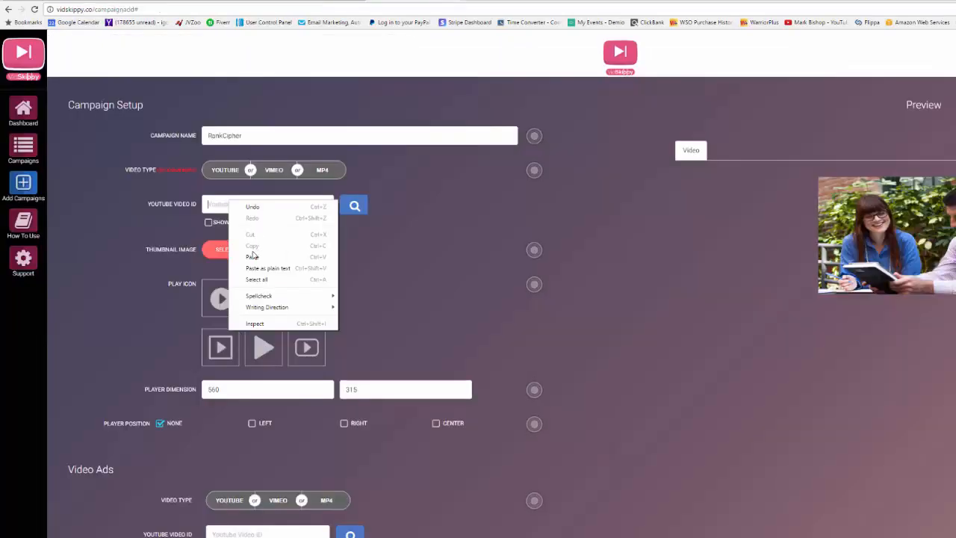
Step: Paste the YouTube video ID and upload vidskipdemo6 as the thumbnail, then save
click(252, 257)
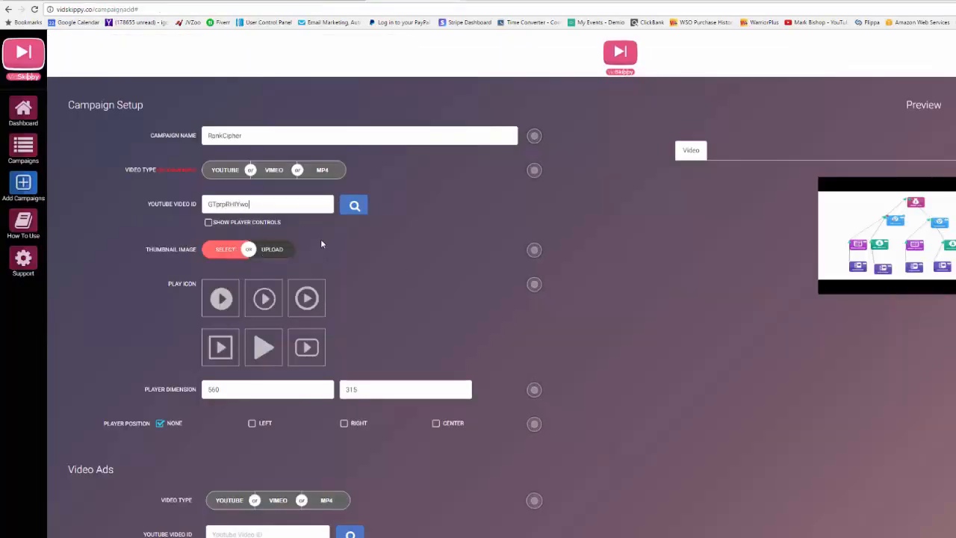
click(271, 249)
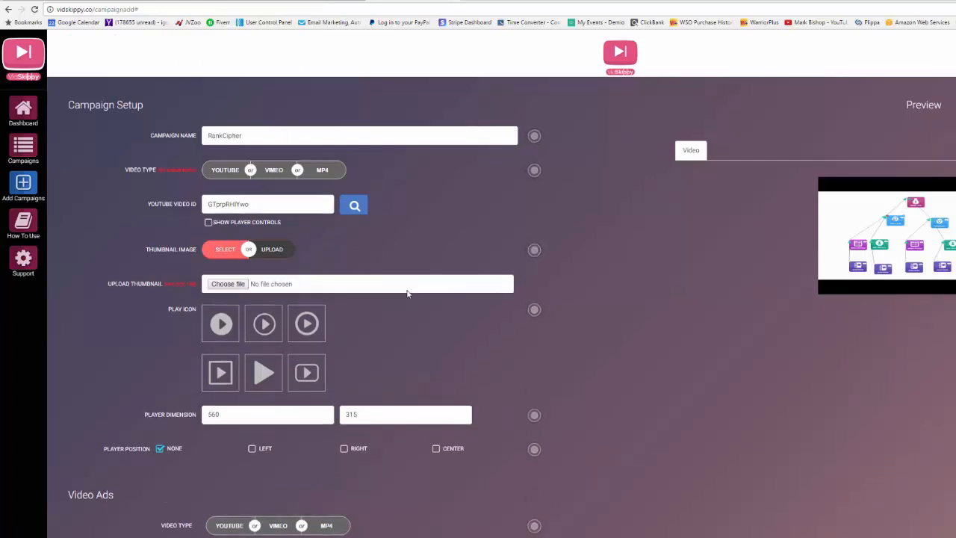
click(227, 284)
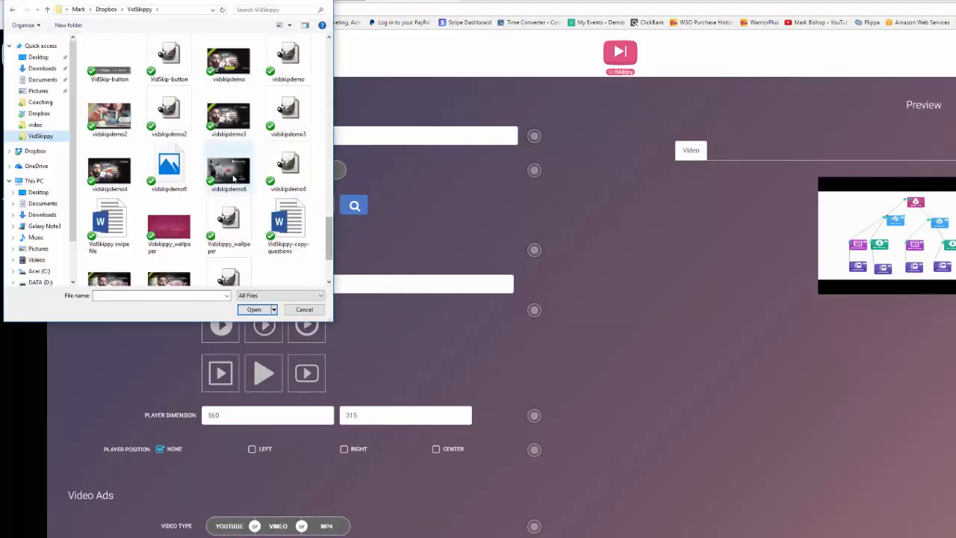
click(254, 309)
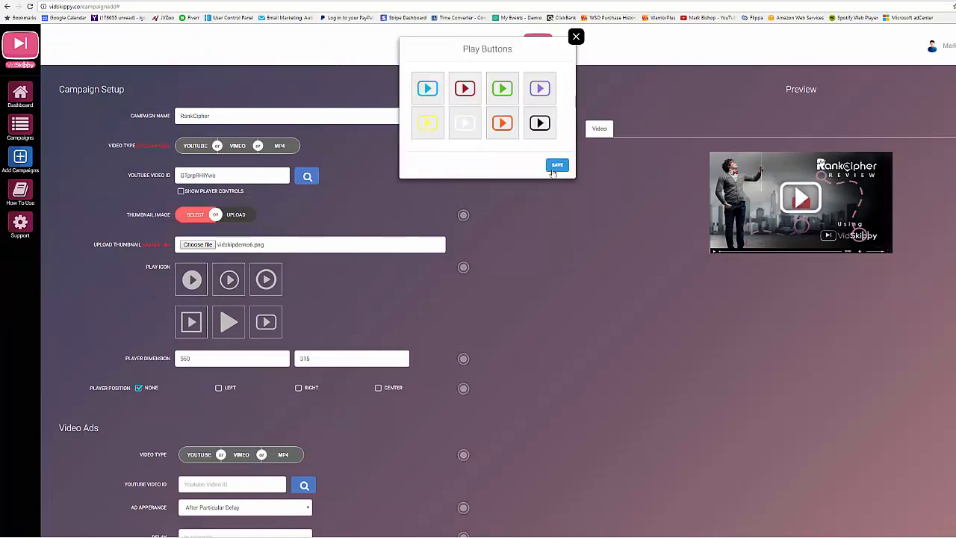
click(557, 165)
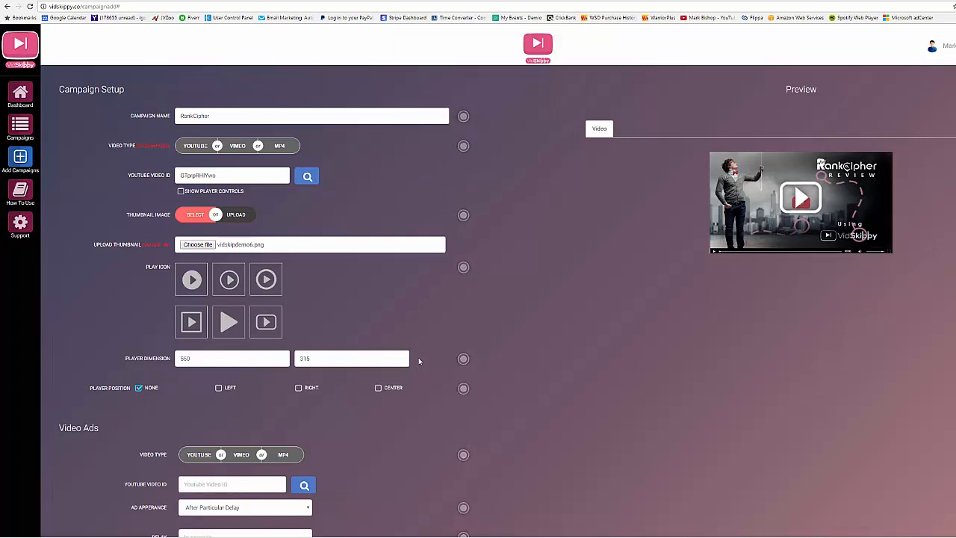
Step: Give the video ad its YouTube ID, 546-second delay, 'Special Offer' banner and #76ab1e background
scroll(down, 3)
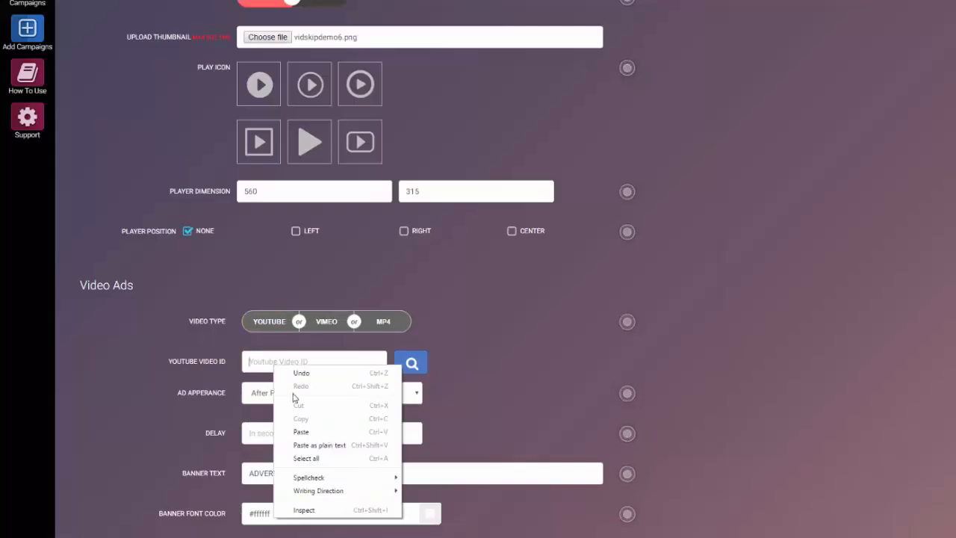
click(301, 432)
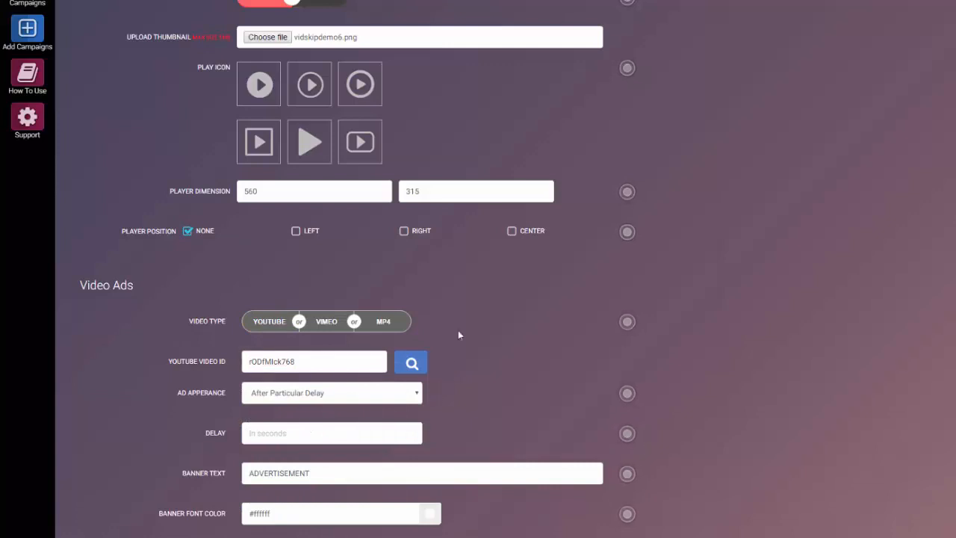
scroll(down, 3)
text(546)
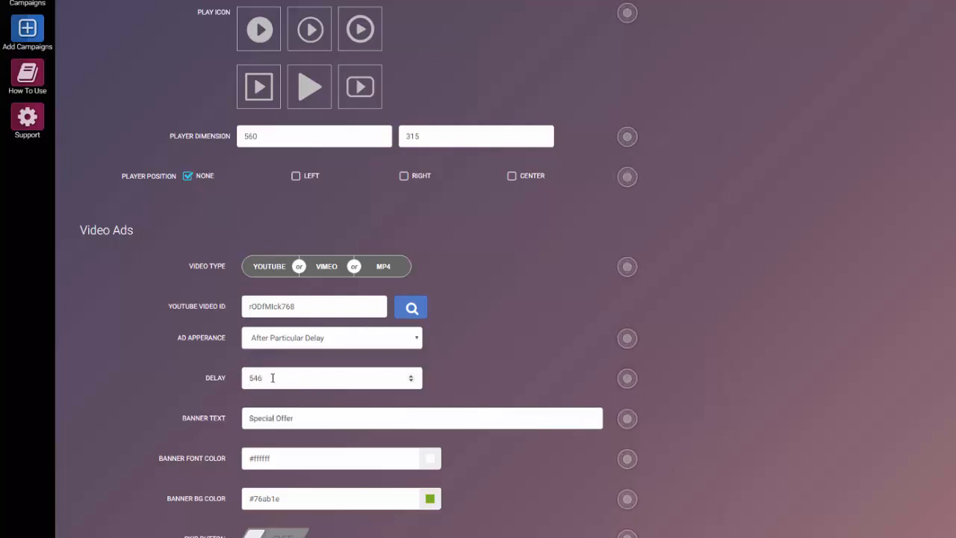
click(298, 418)
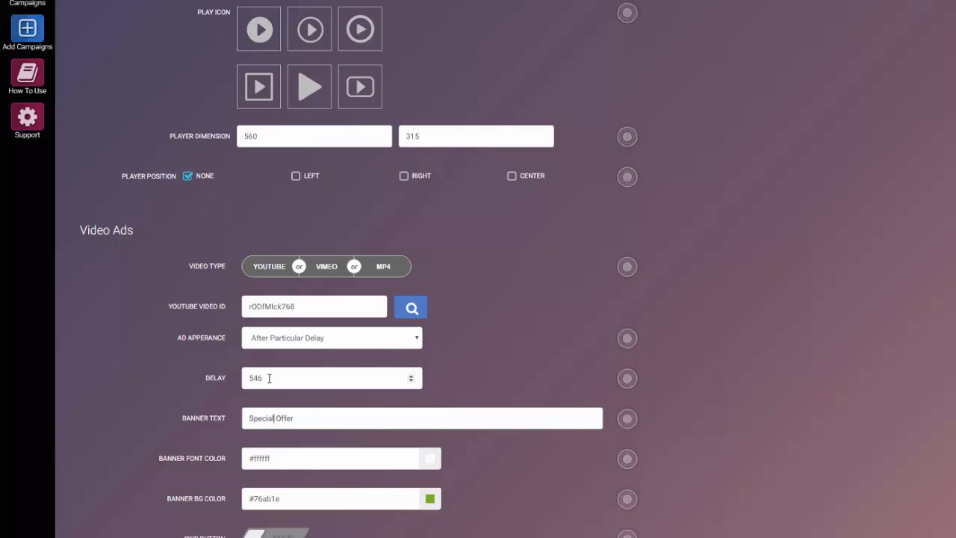
mouse_move(286, 383)
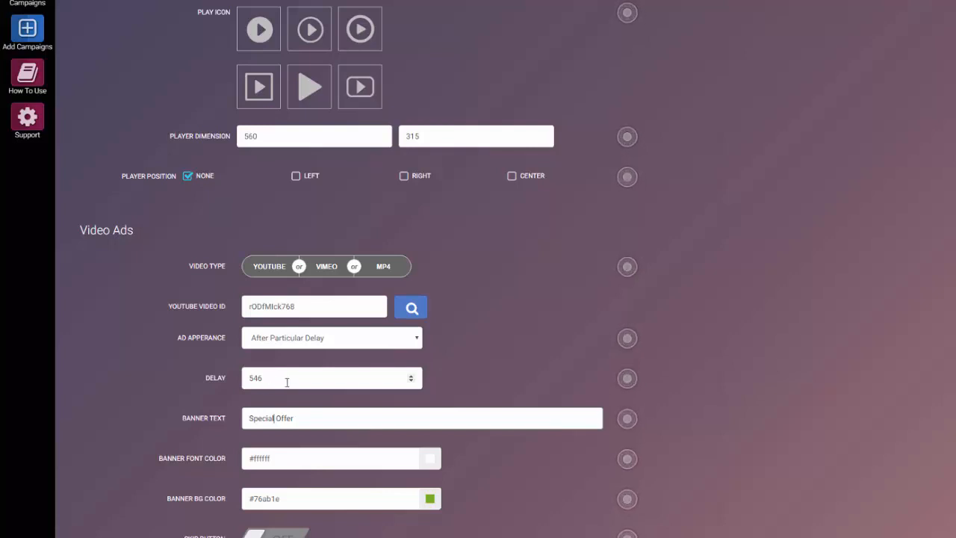
mouse_move(503, 329)
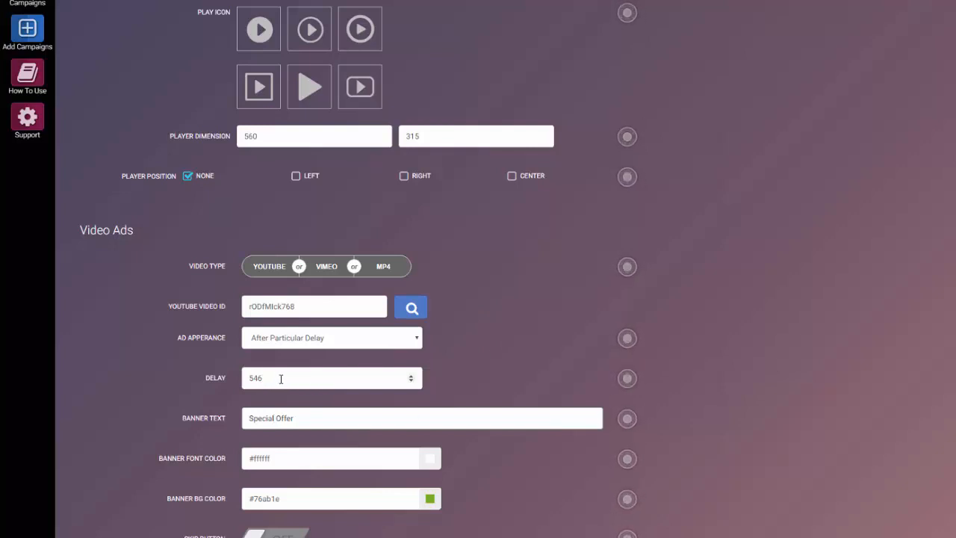
Step: Turn the skip button on with a 60-second delay and enable the call-to-action button
scroll(down, 3)
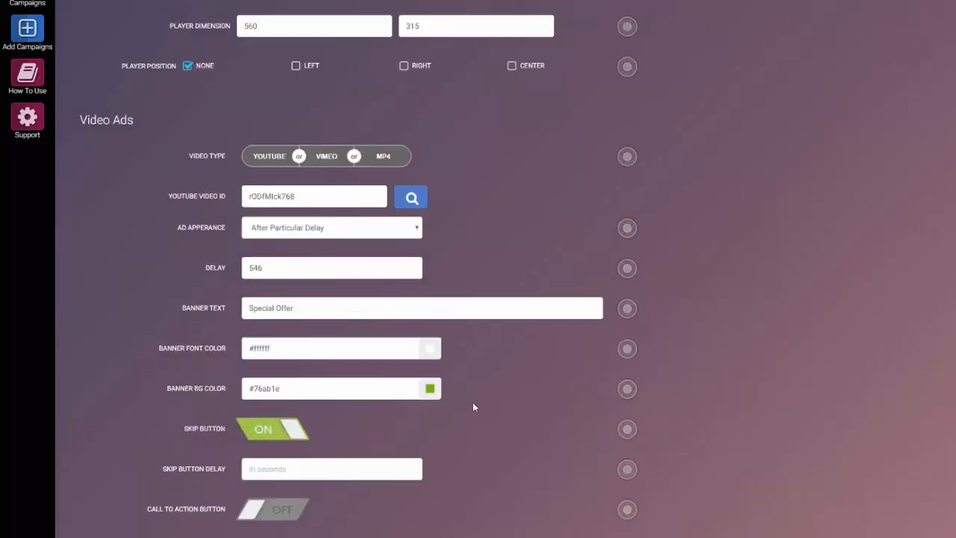
mouse_move(497, 439)
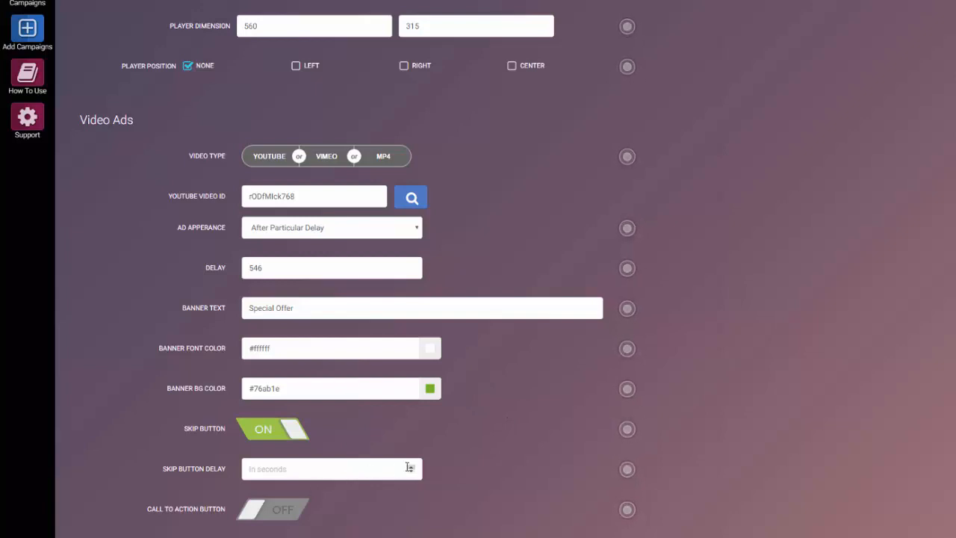
click(331, 469)
text(60)
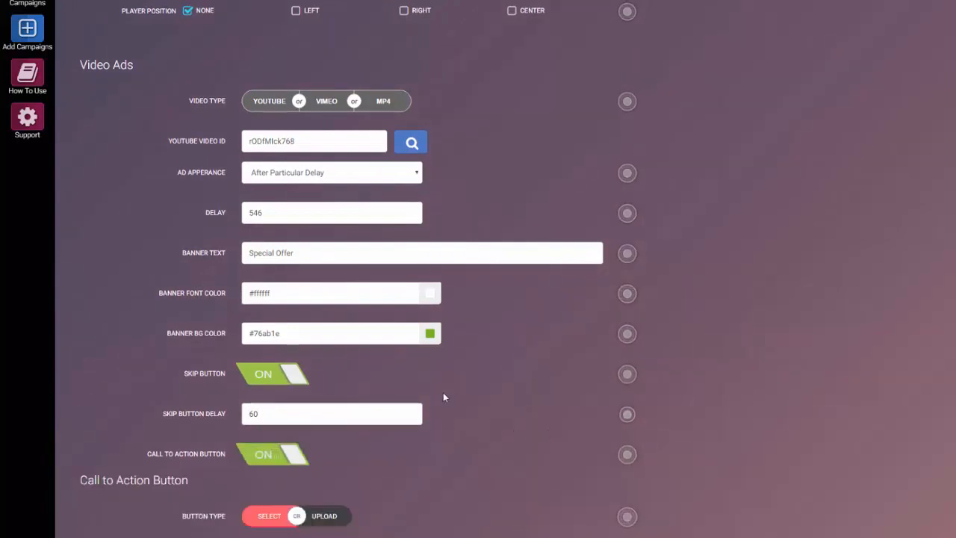
scroll(down, 3)
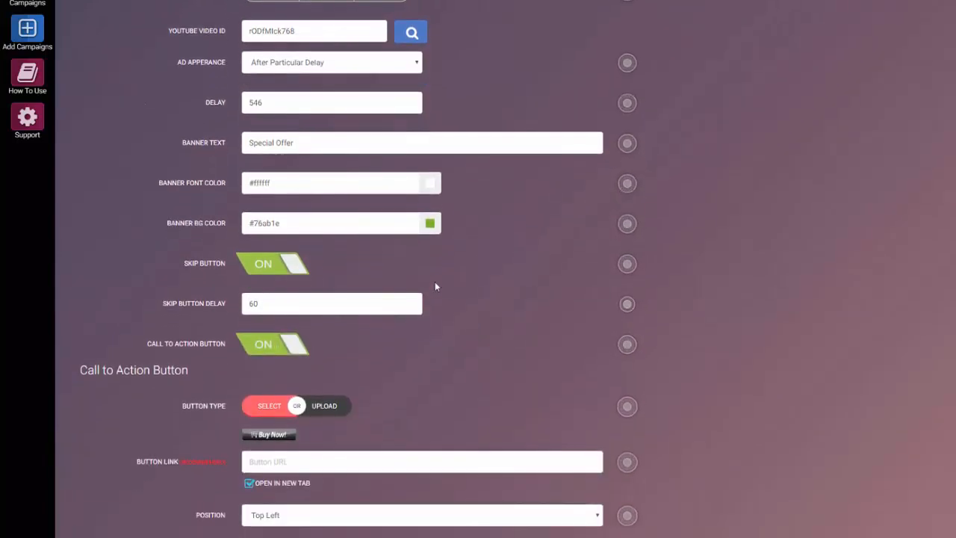
click(324, 406)
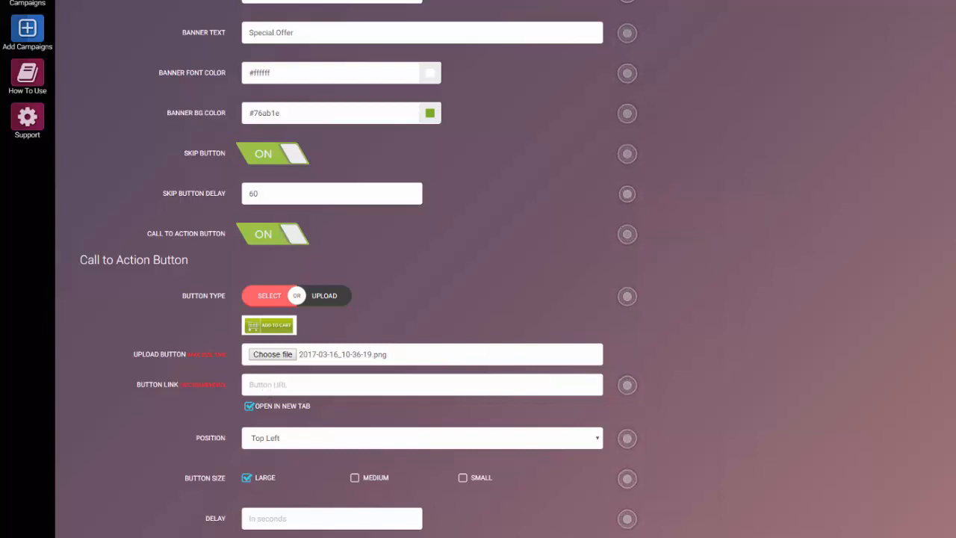
text(https://jvz1.com/c/4519/254215)
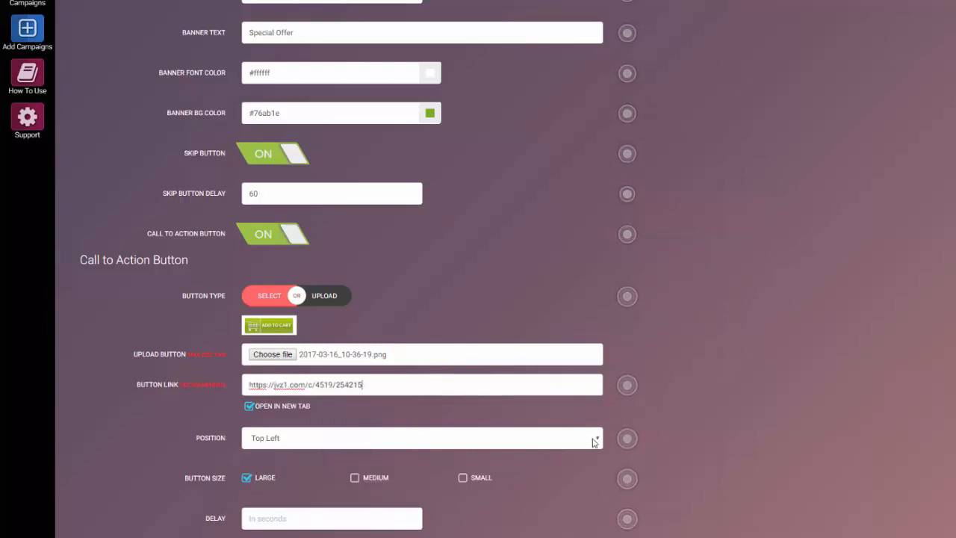
click(423, 438)
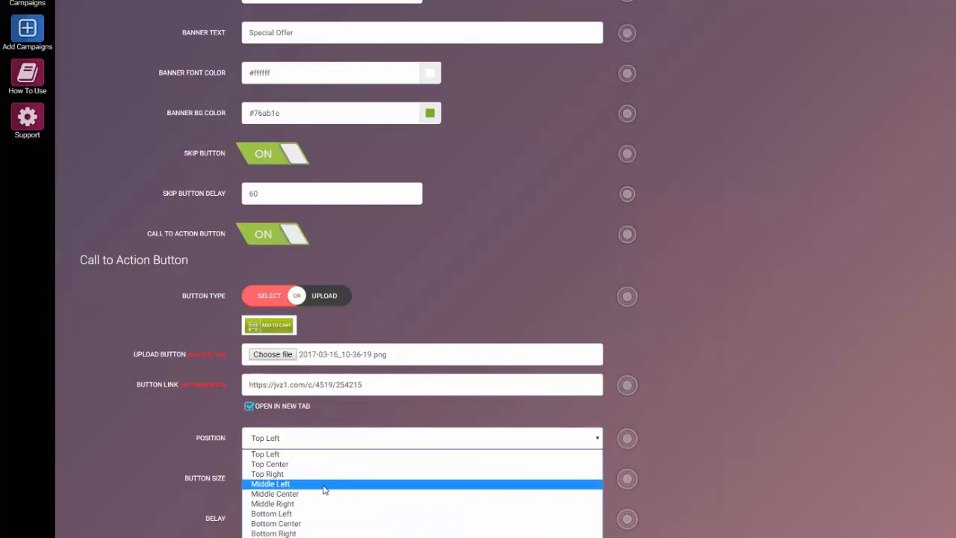
click(275, 493)
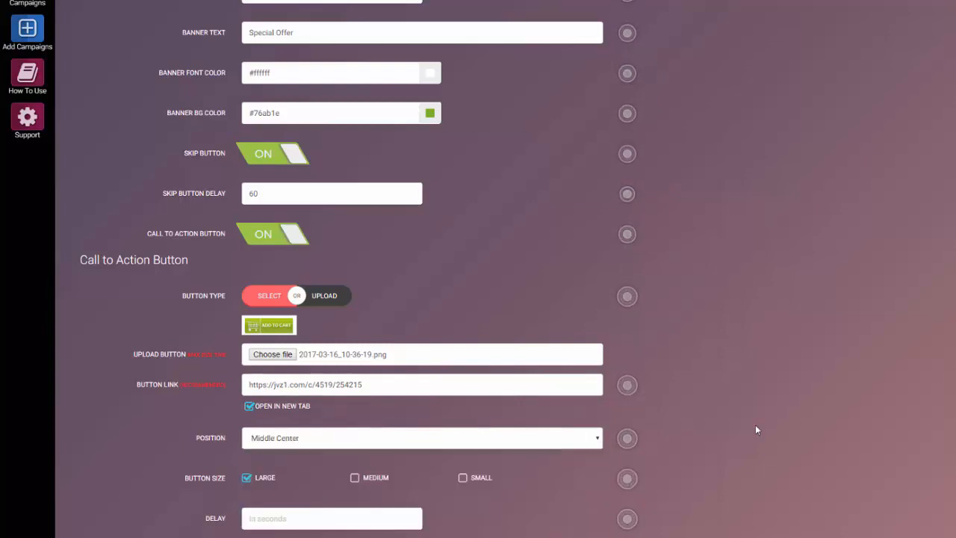
Step: Set a 39-second CTA delay, enable mobile, and publish the RankCipher campaign
scroll(down, 3)
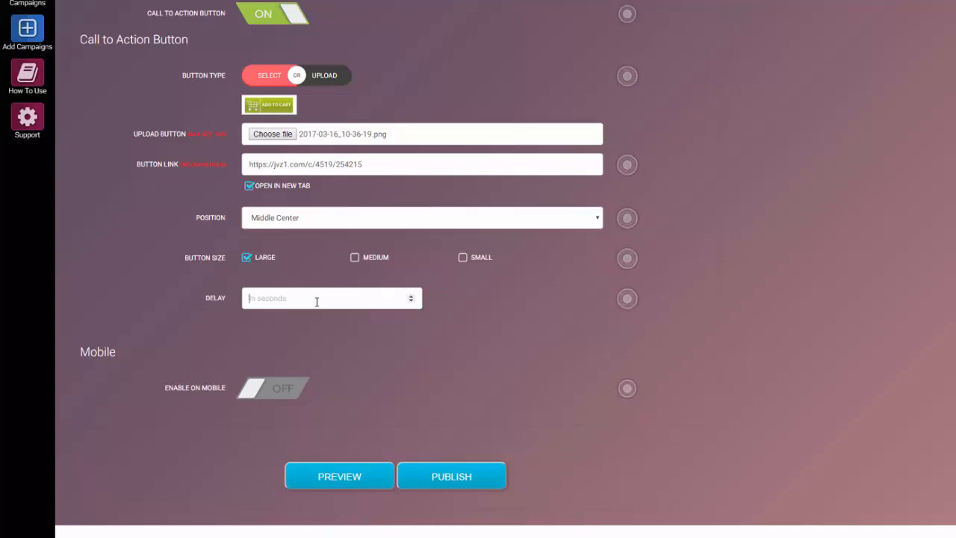
text(39)
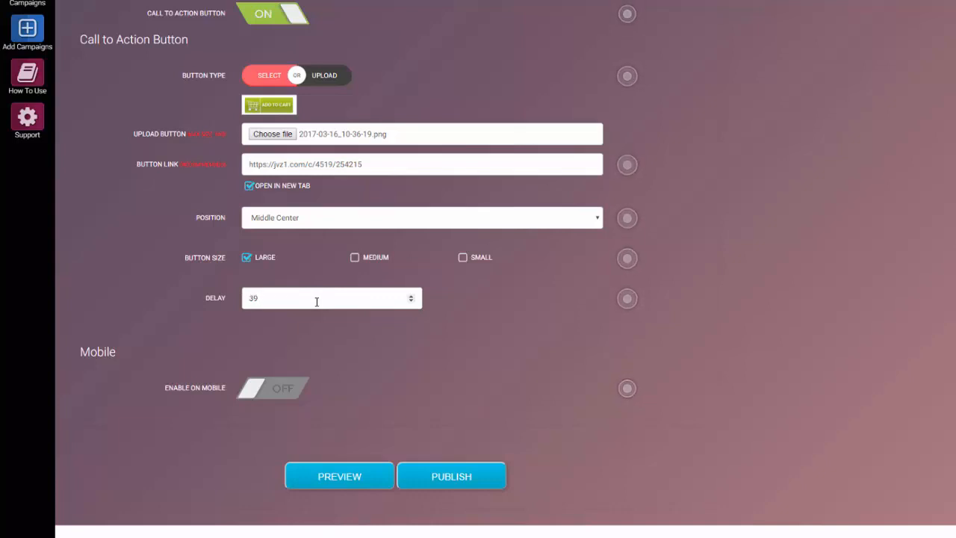
click(273, 388)
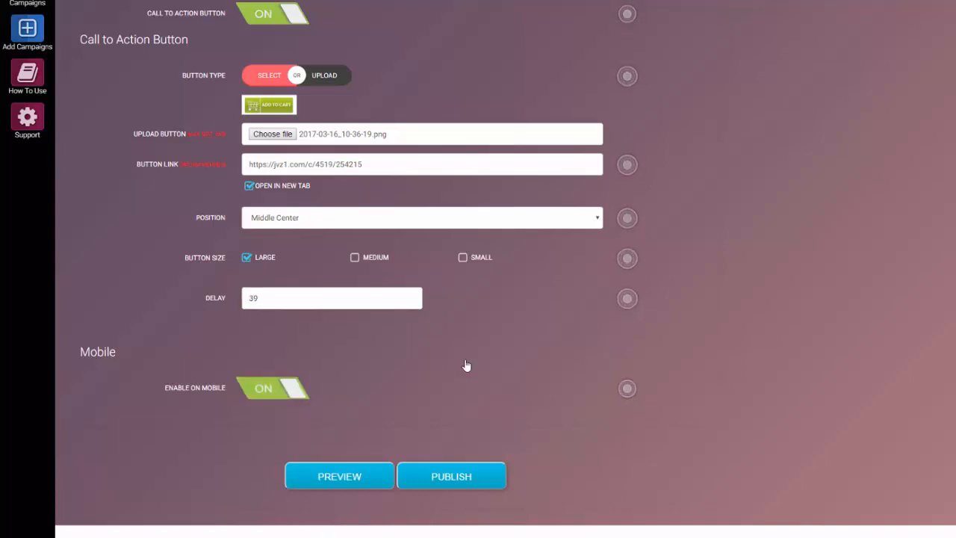
scroll(up, 3)
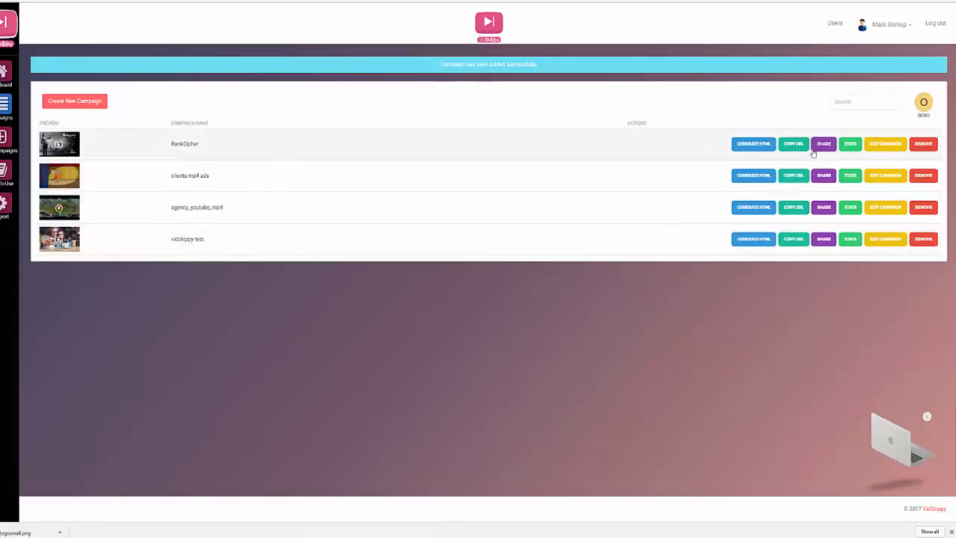
click(793, 144)
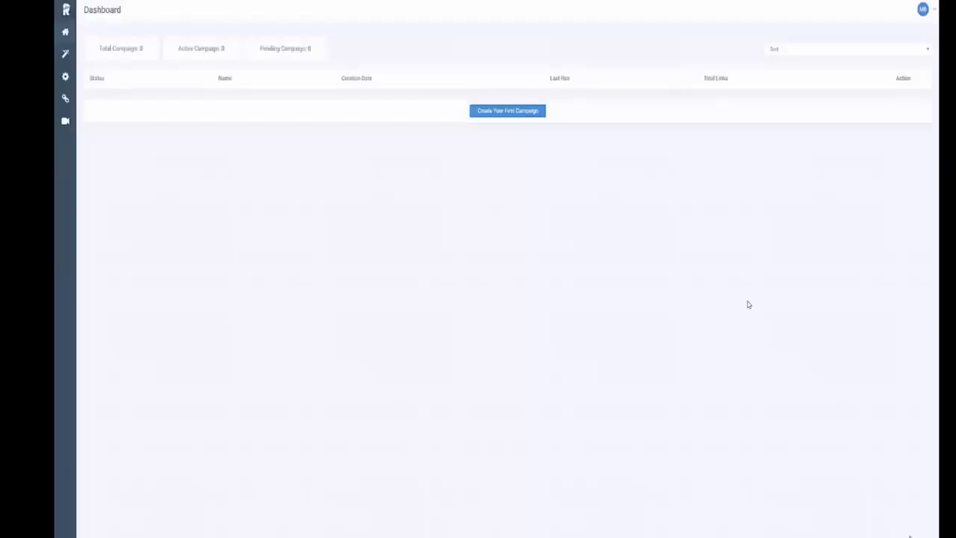
mouse_move(515, 219)
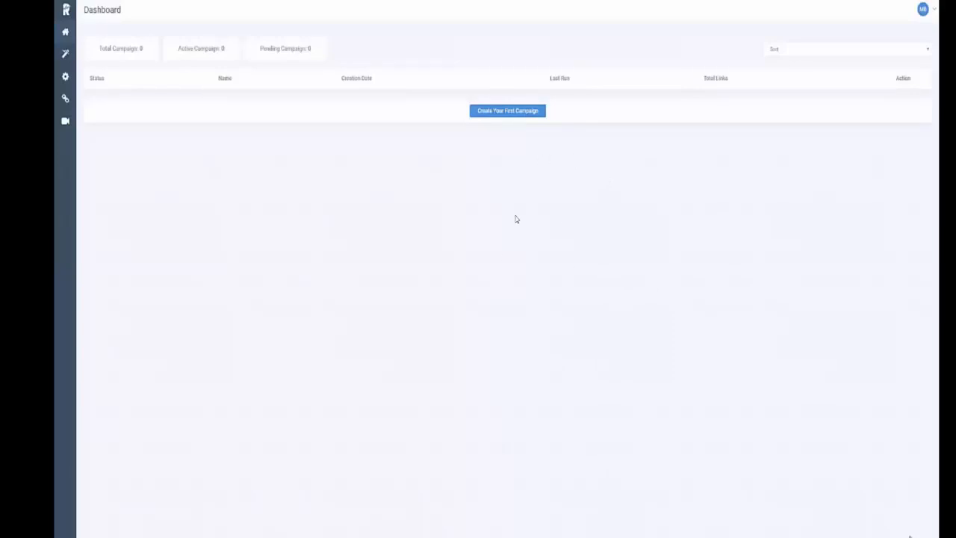
mouse_move(543, 417)
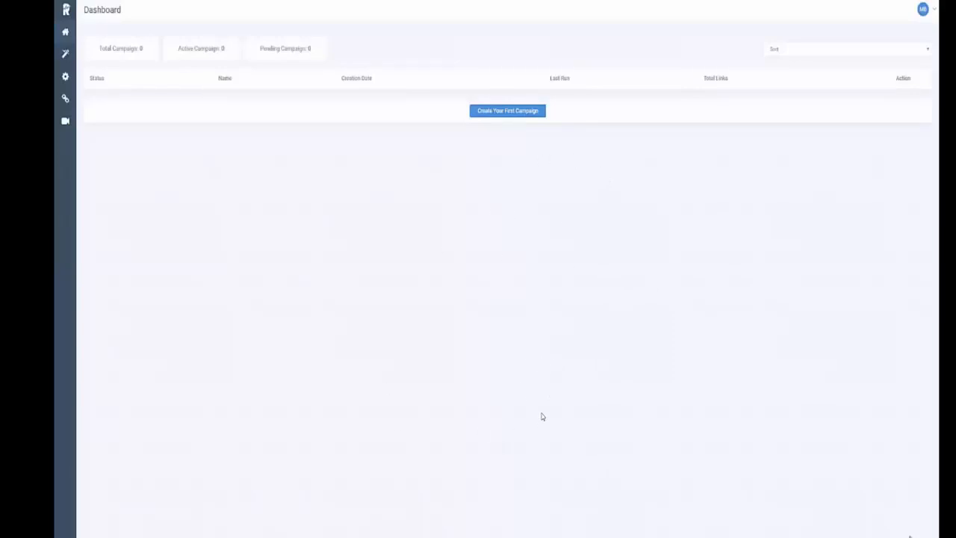
mouse_move(701, 454)
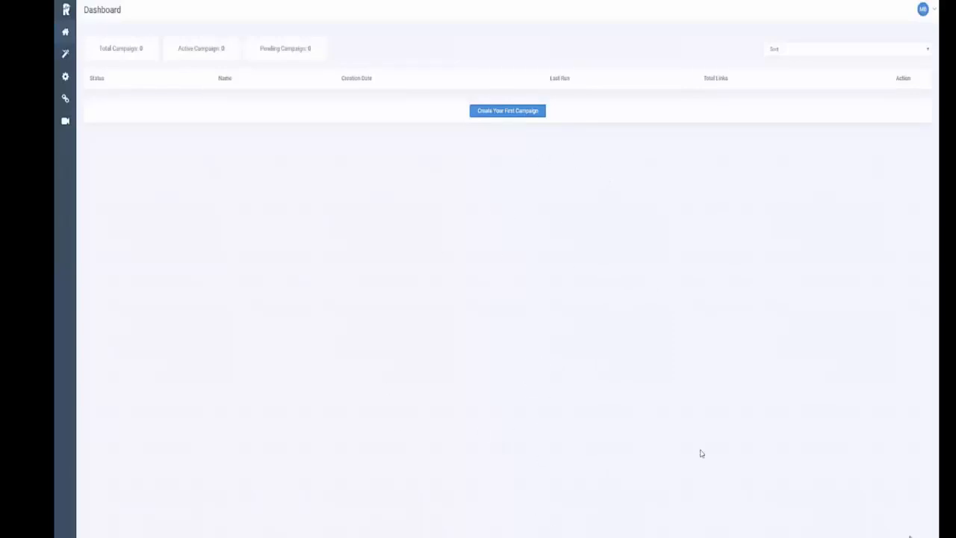
mouse_move(521, 199)
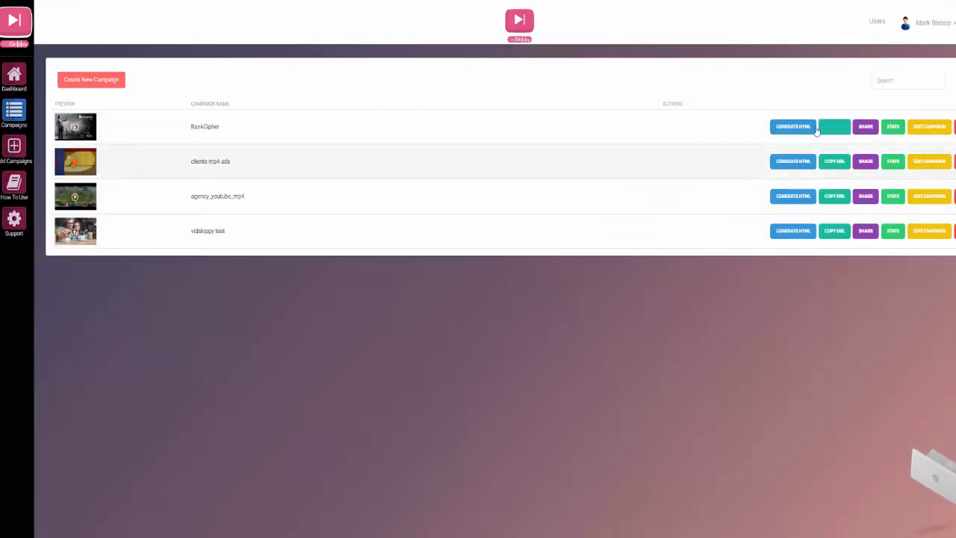
mouse_move(509, 113)
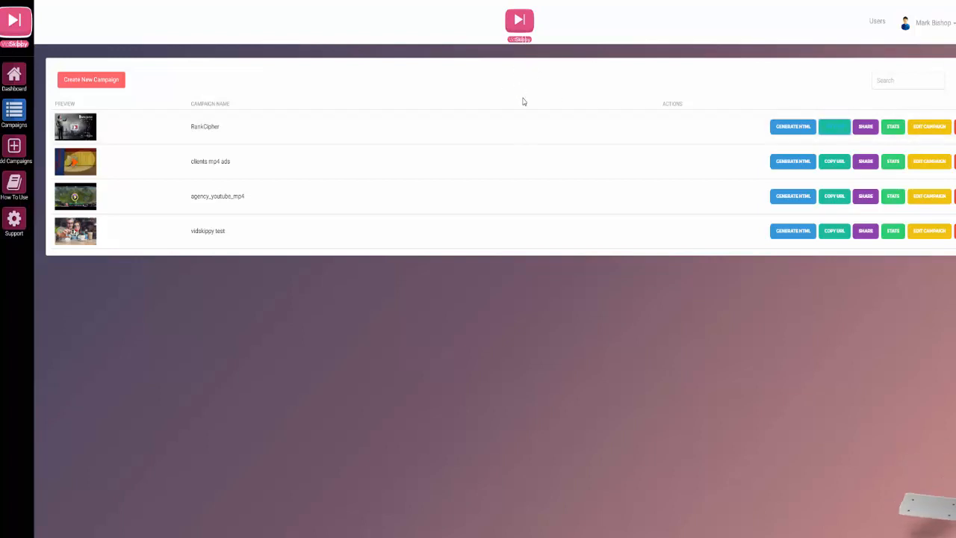
mouse_move(549, 334)
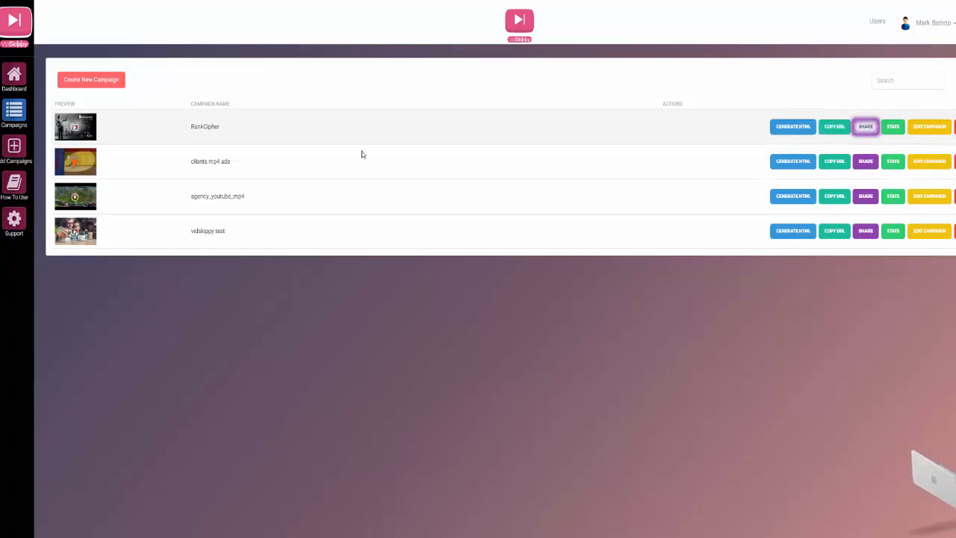
Step: Post RankCipher's link to a Facebook group with the message 'Rank Cipher review using Vidskippy'
click(865, 126)
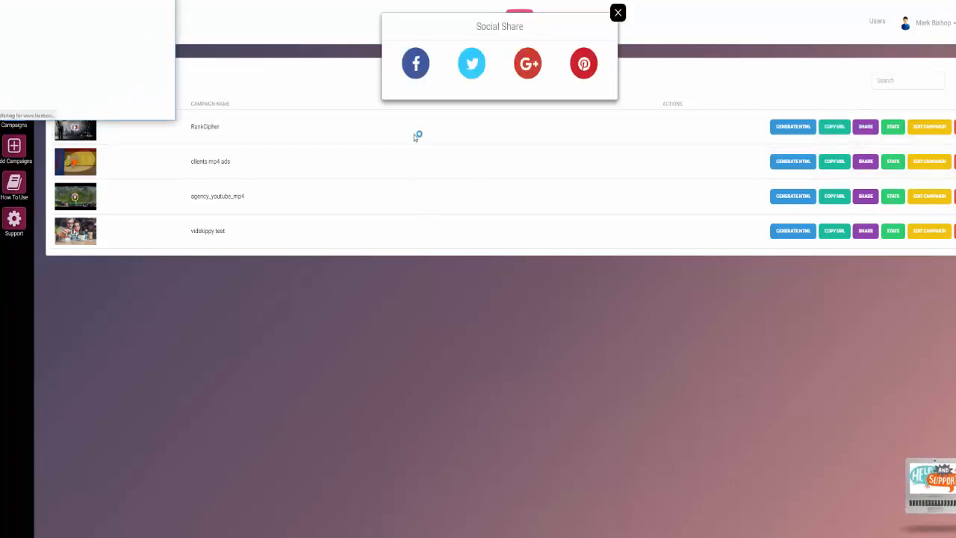
click(416, 63)
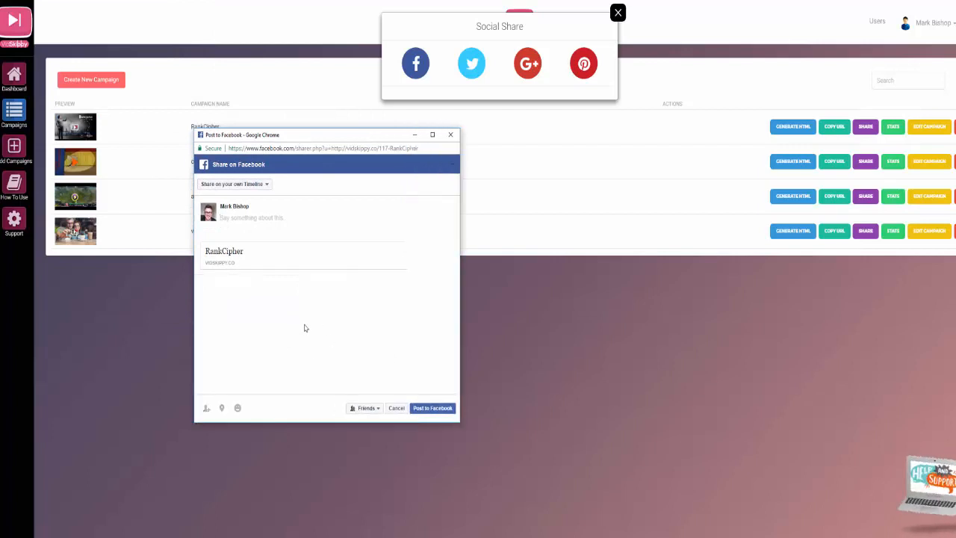
click(234, 184)
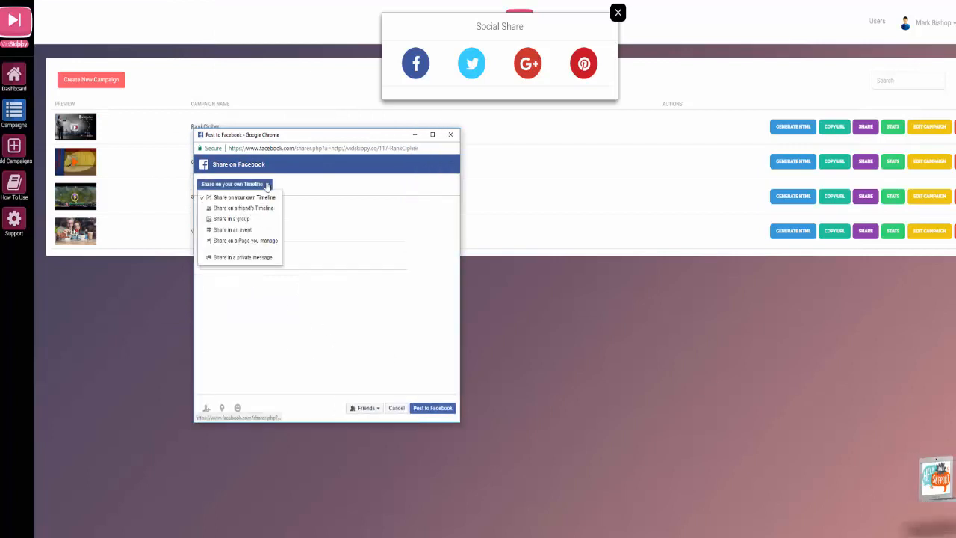
mouse_move(244, 207)
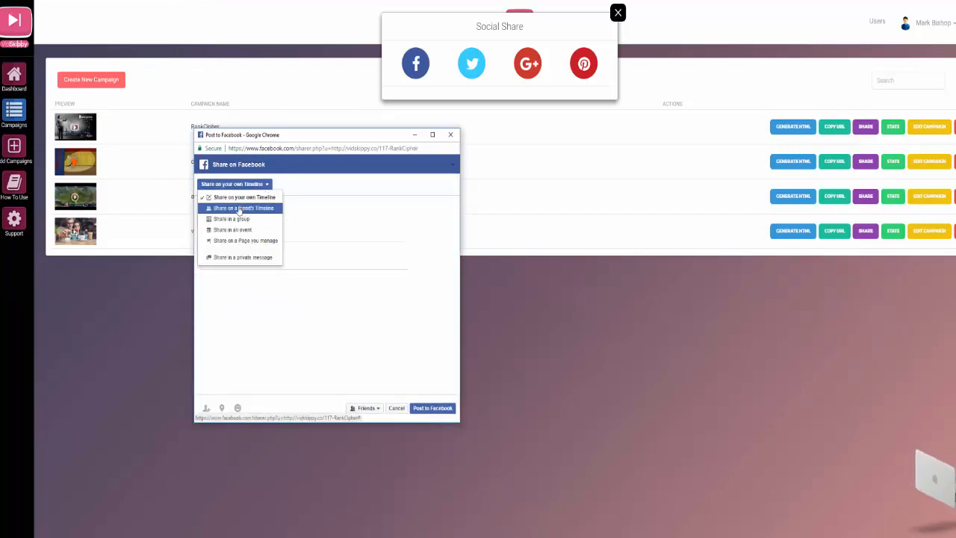
mouse_move(240, 230)
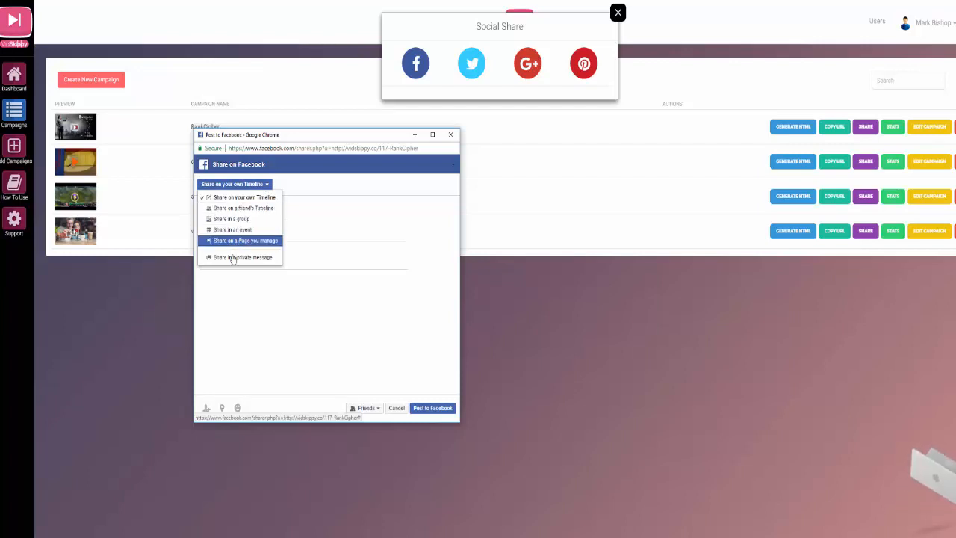
mouse_move(239, 257)
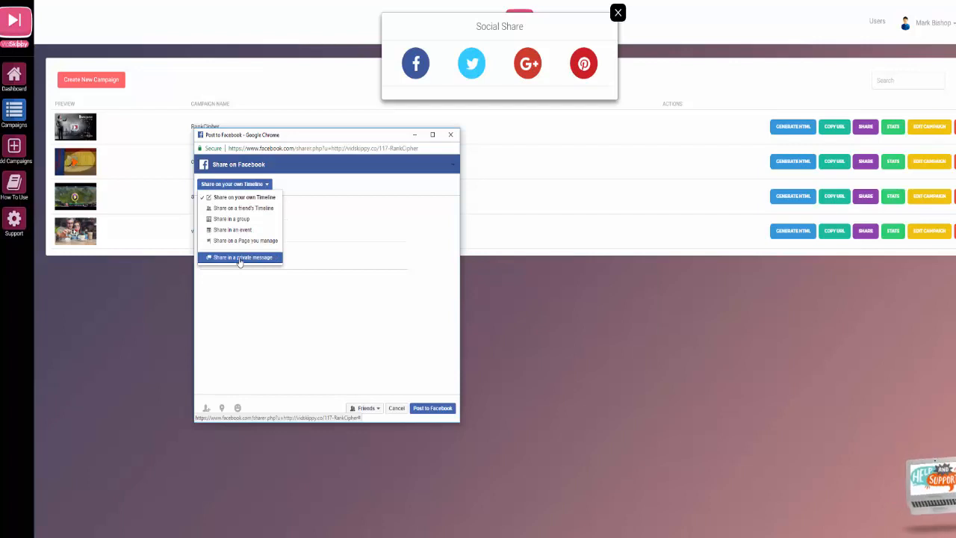
click(232, 218)
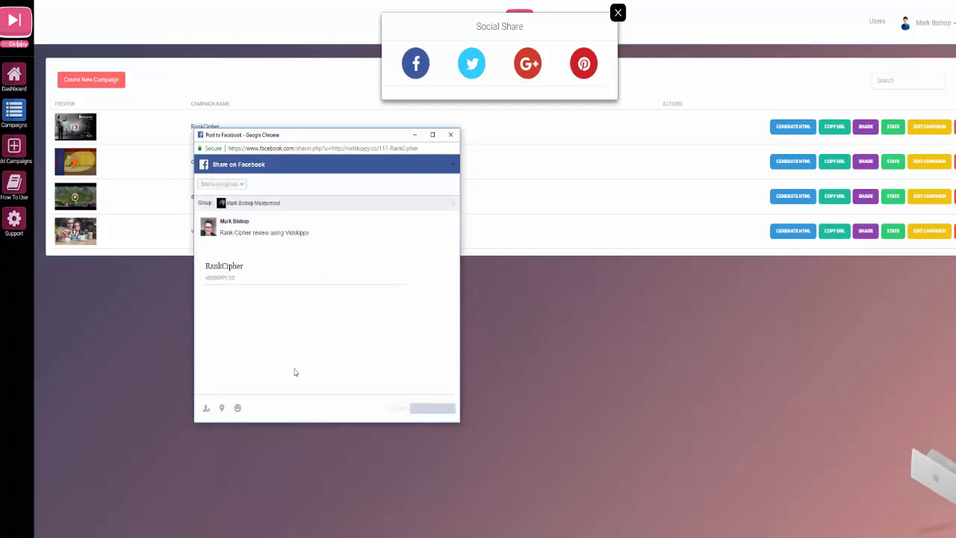
click(450, 134)
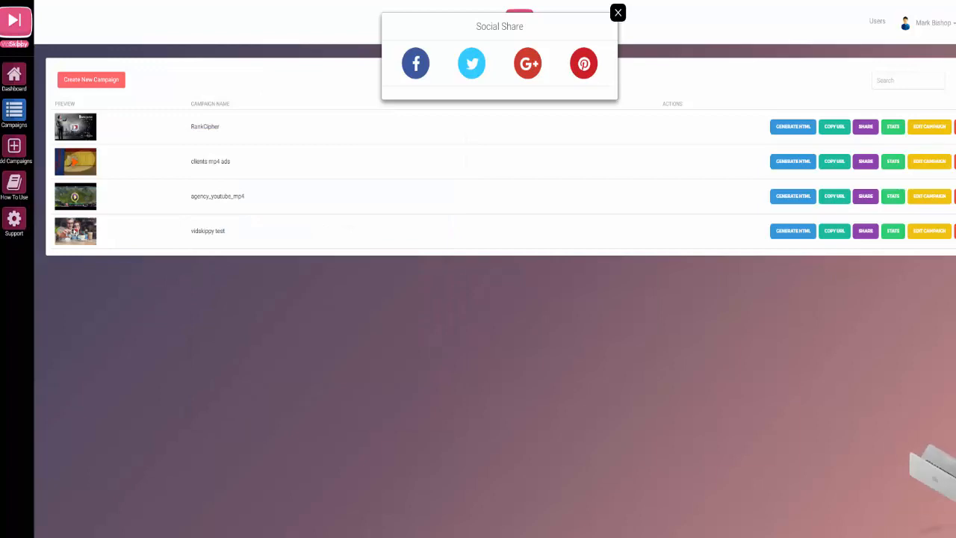
Step: View the new RankCipher post in the Mark Bishop Mastermind group feed
click(416, 62)
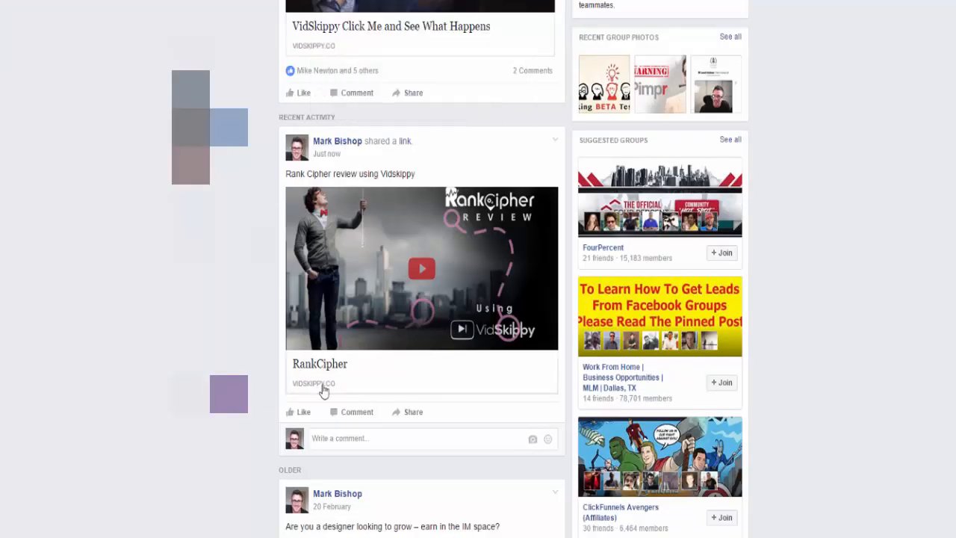
mouse_move(439, 174)
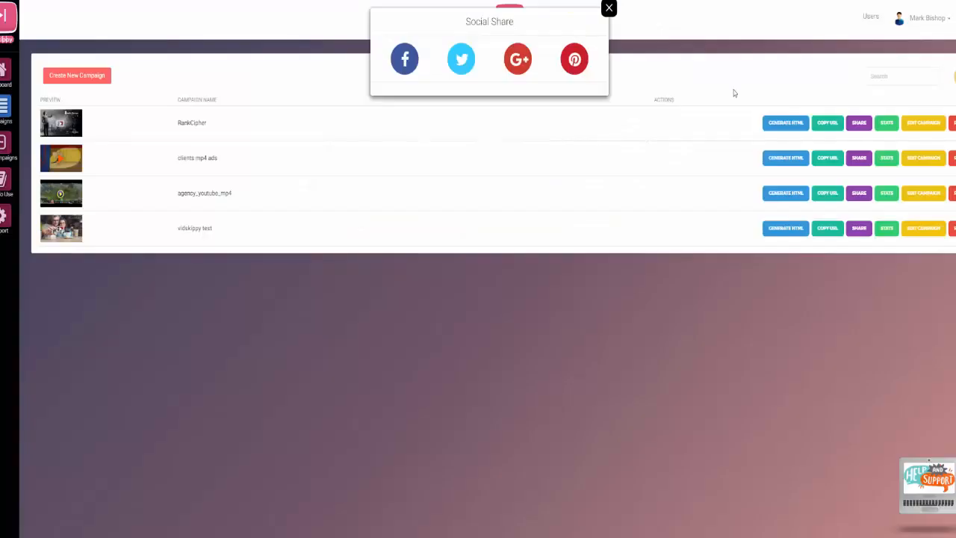
mouse_move(336, 209)
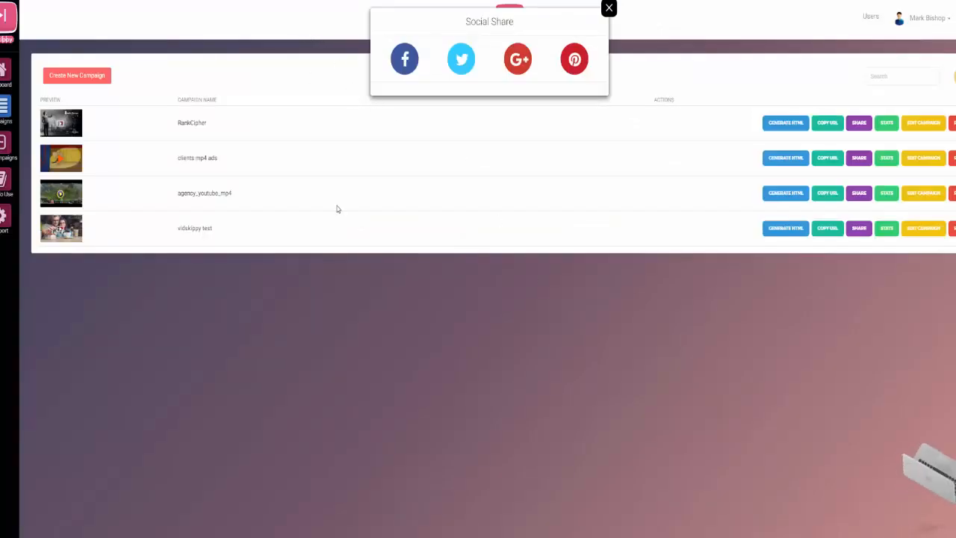
Step: Post the RankCipher campaign on Google+ and pin it on Pinterest
click(404, 59)
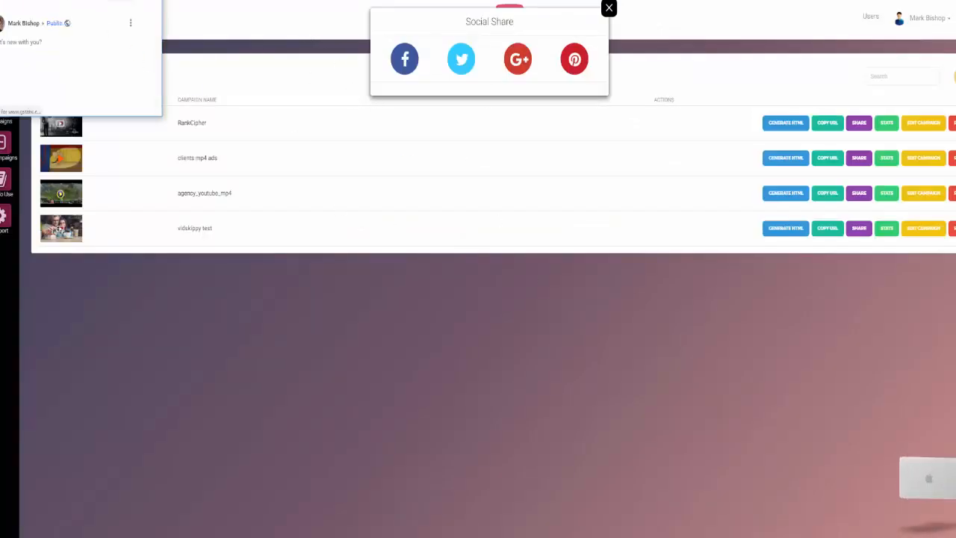
right_click(228, 182)
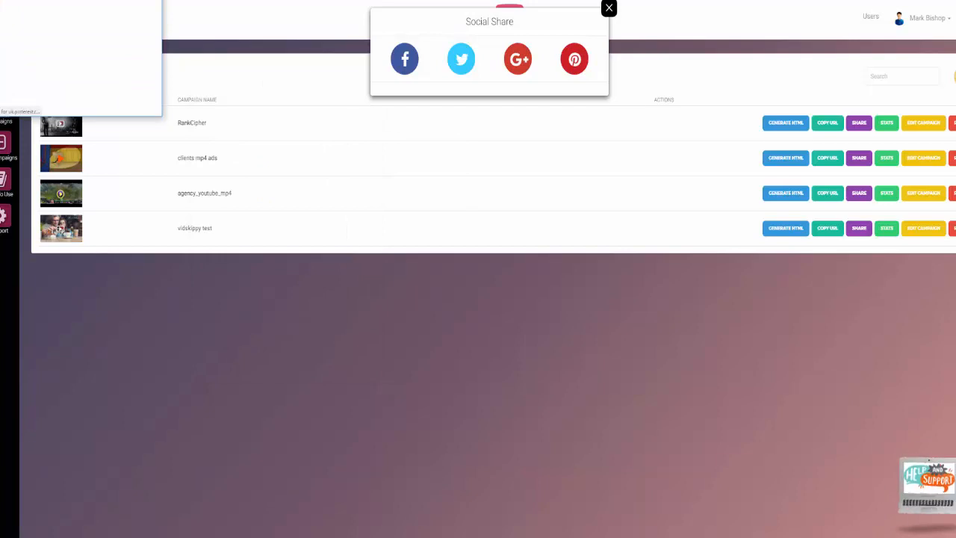
click(574, 58)
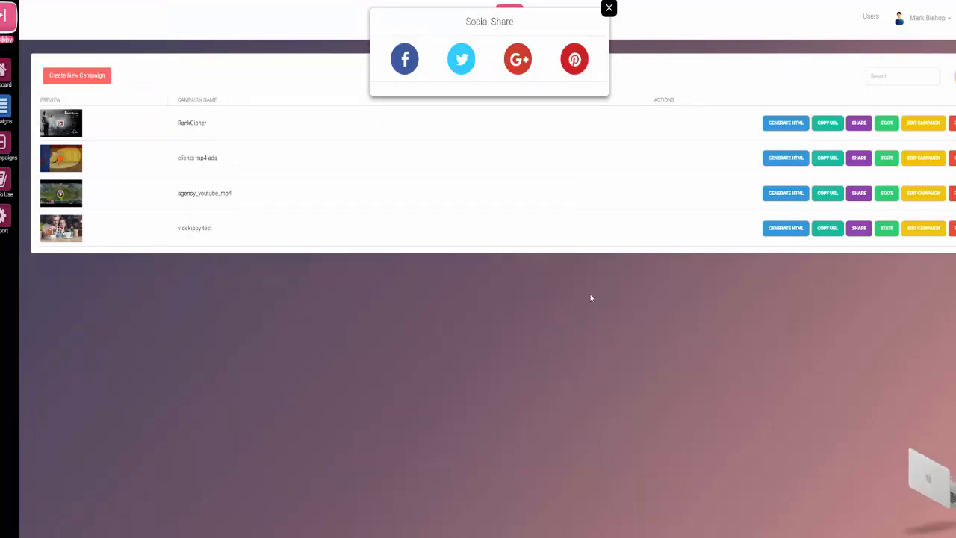
Step: Close the Social Share dialog to reveal the five-campaign list
click(609, 8)
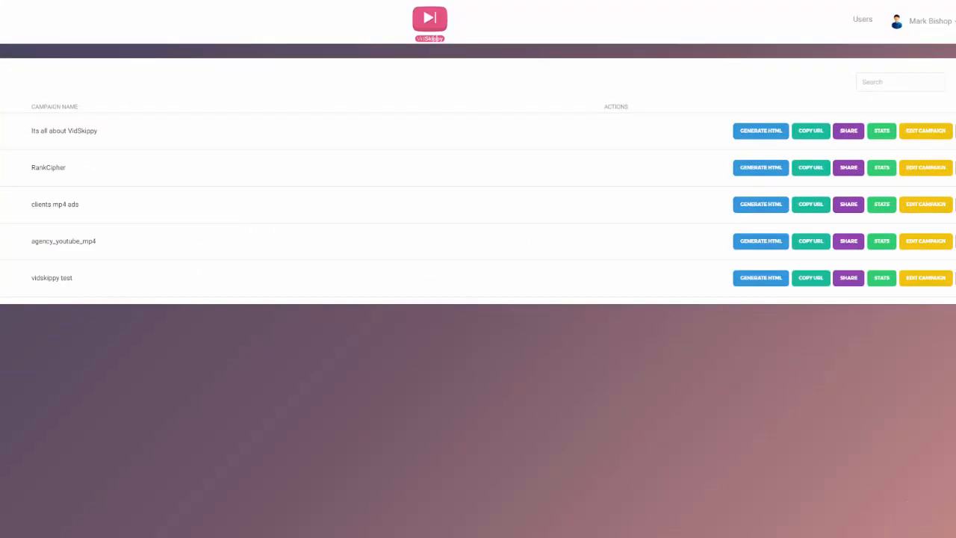
mouse_move(932, 519)
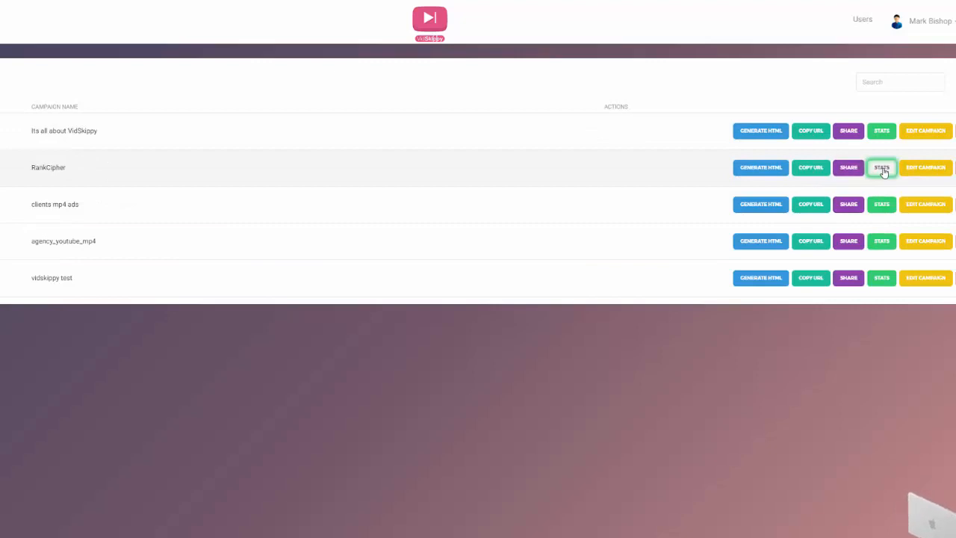
Step: Open the RankCipher campaign's stats showing 80 views, 45 ads, 8 buy-now and 5 skip clicks
click(882, 167)
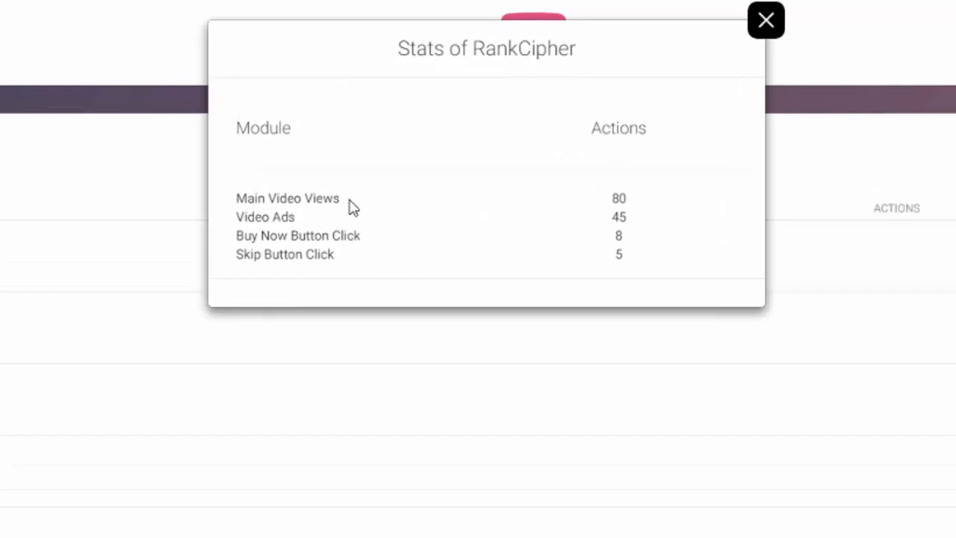
mouse_move(470, 224)
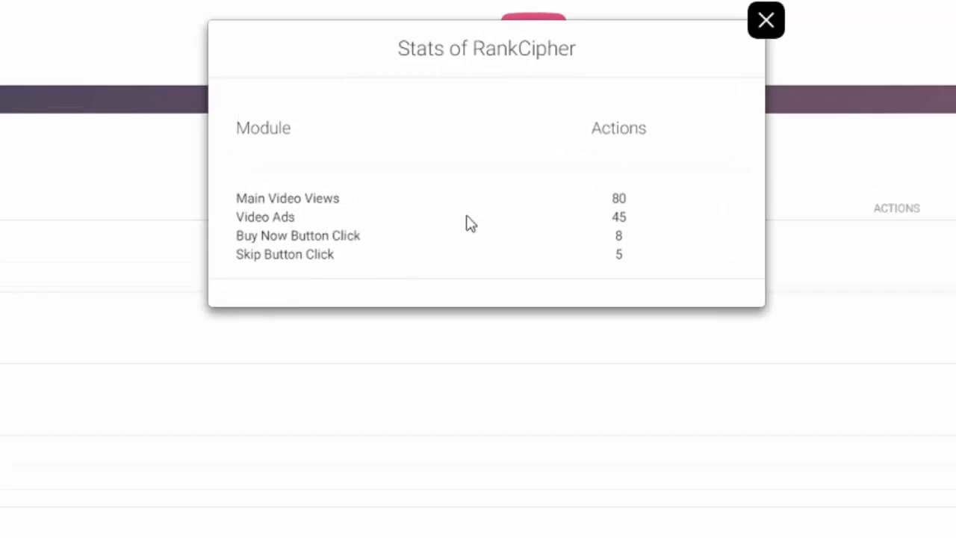
mouse_move(641, 209)
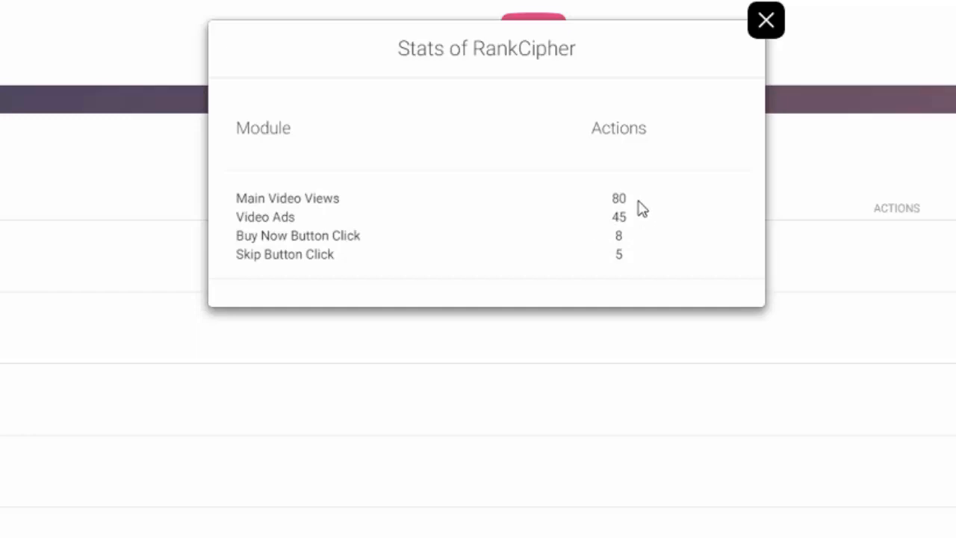
mouse_move(619, 234)
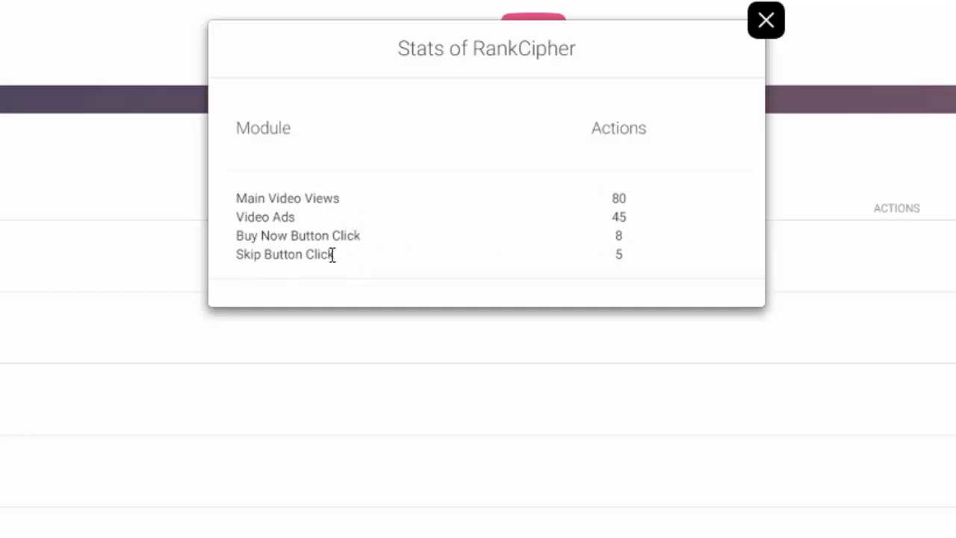
mouse_move(627, 261)
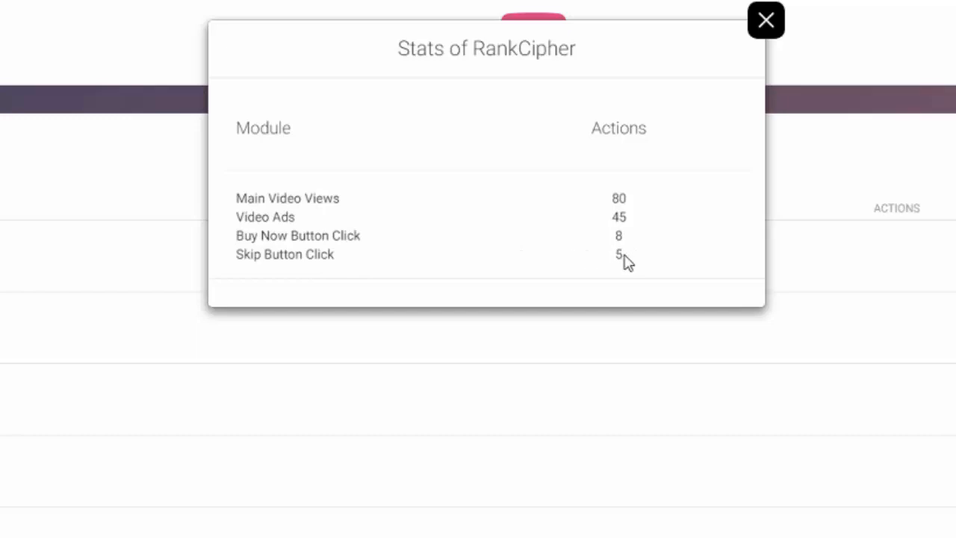
mouse_move(586, 148)
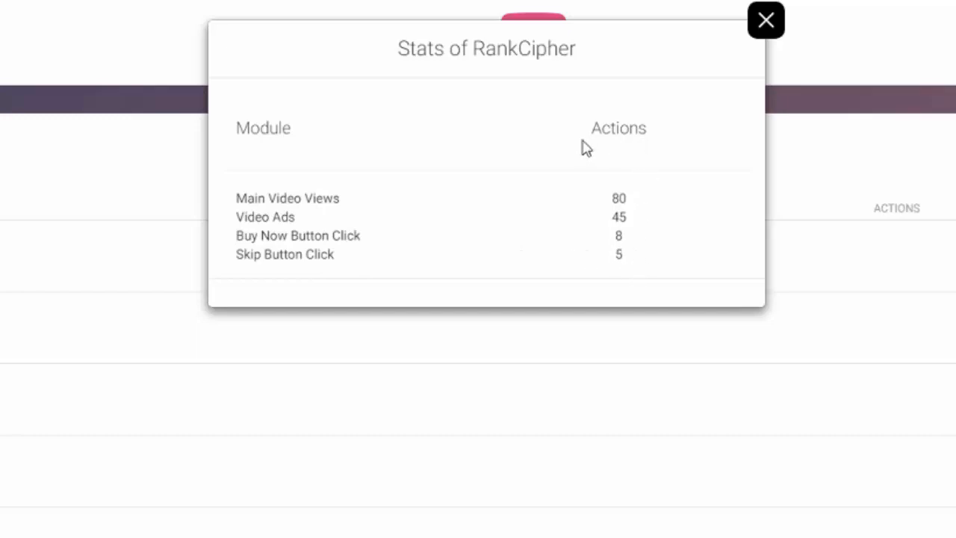
mouse_move(639, 153)
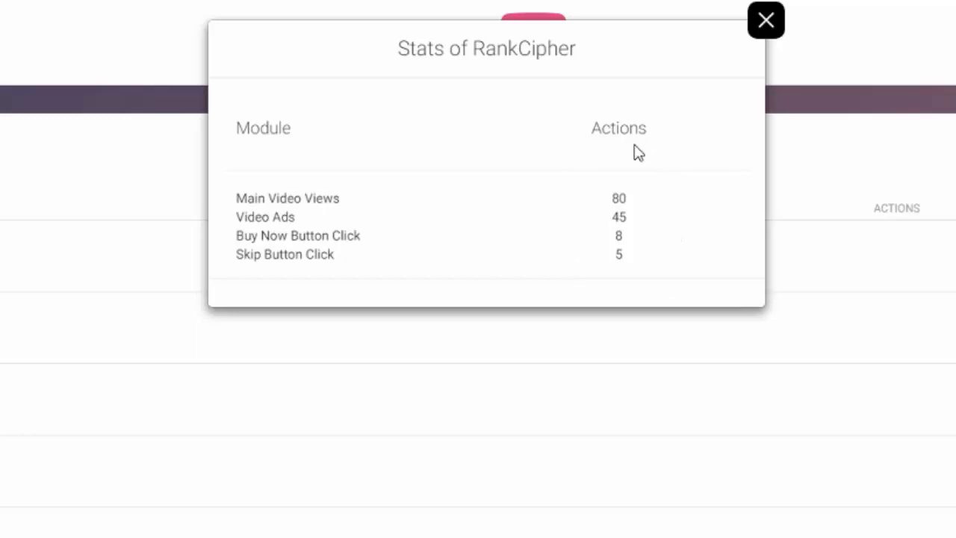
mouse_move(675, 214)
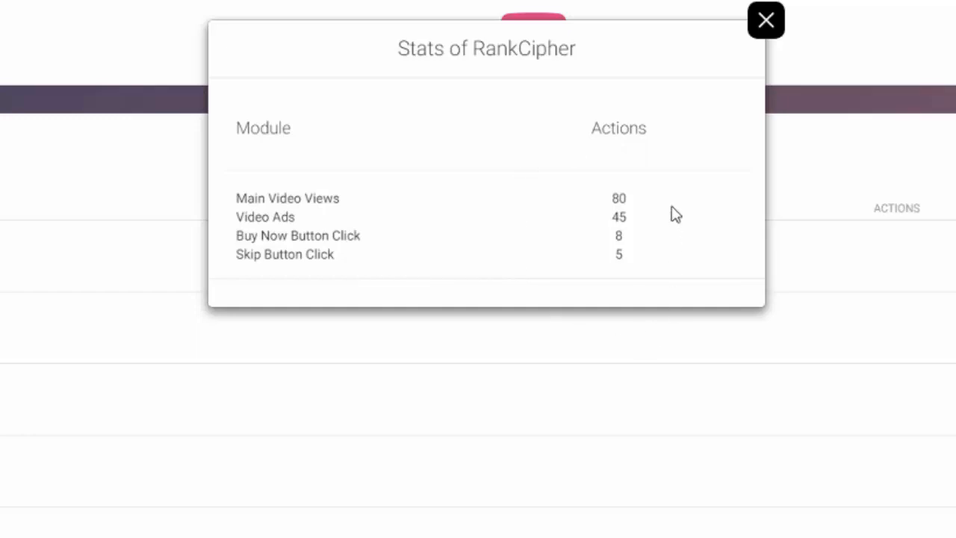